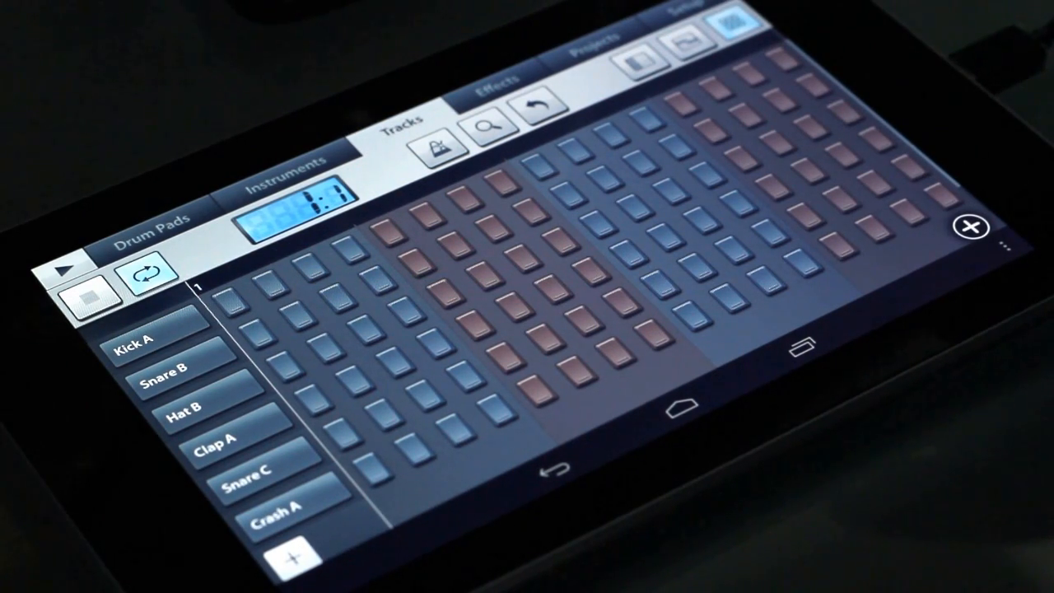
Toggle a drum step in the ElectroKit pattern and add a Harmless One Lead track.
click(234, 303)
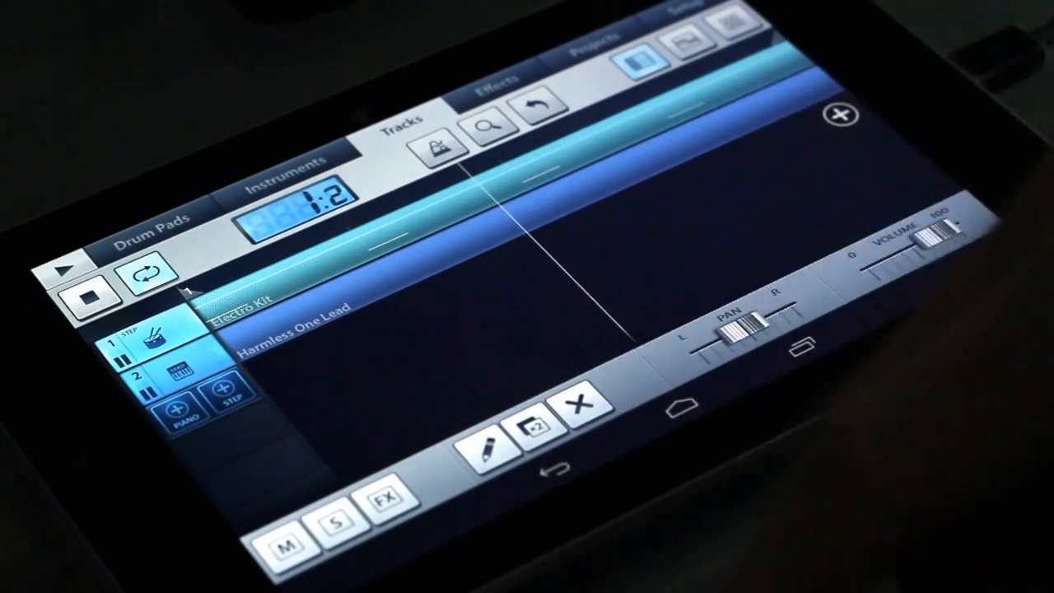
Bring up the Reverb effect with size, brightness, stereo width and wet/dry controls.
click(185, 420)
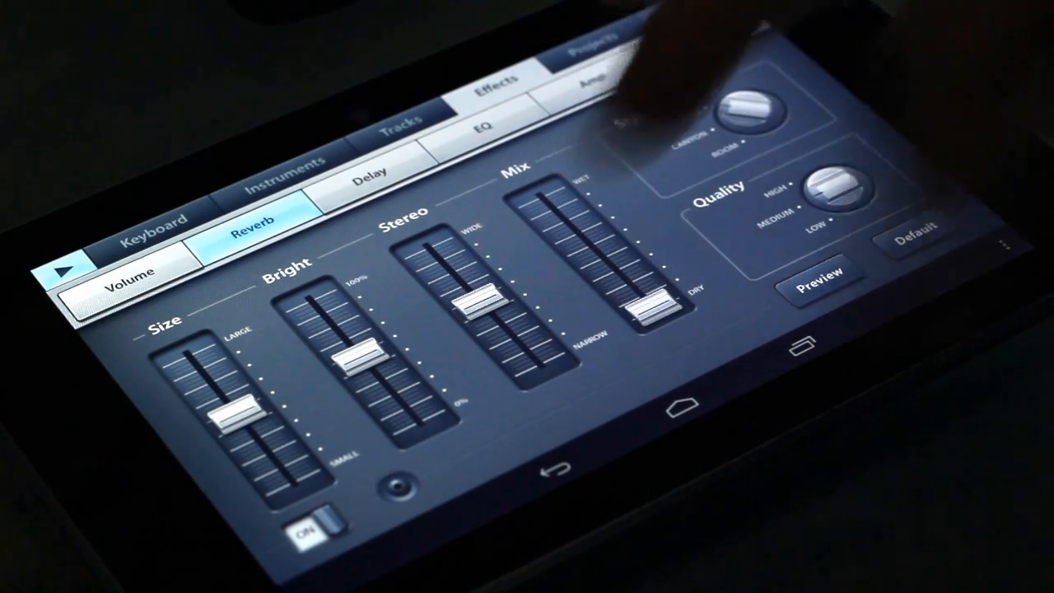
Step through the Delay and EQ effects and land on the Filter effect's XY pad.
click(365, 180)
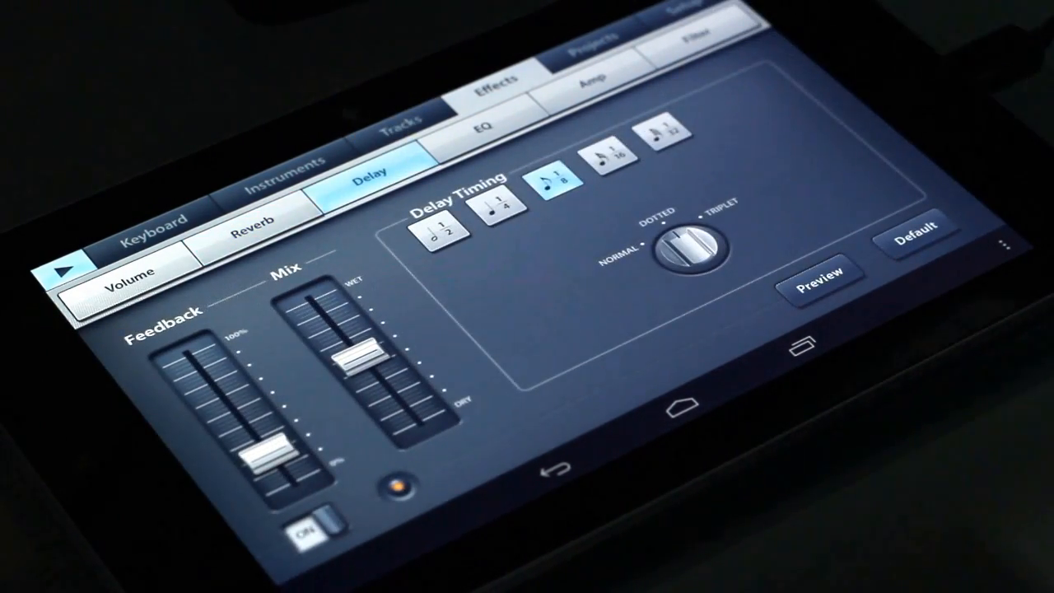
click(484, 132)
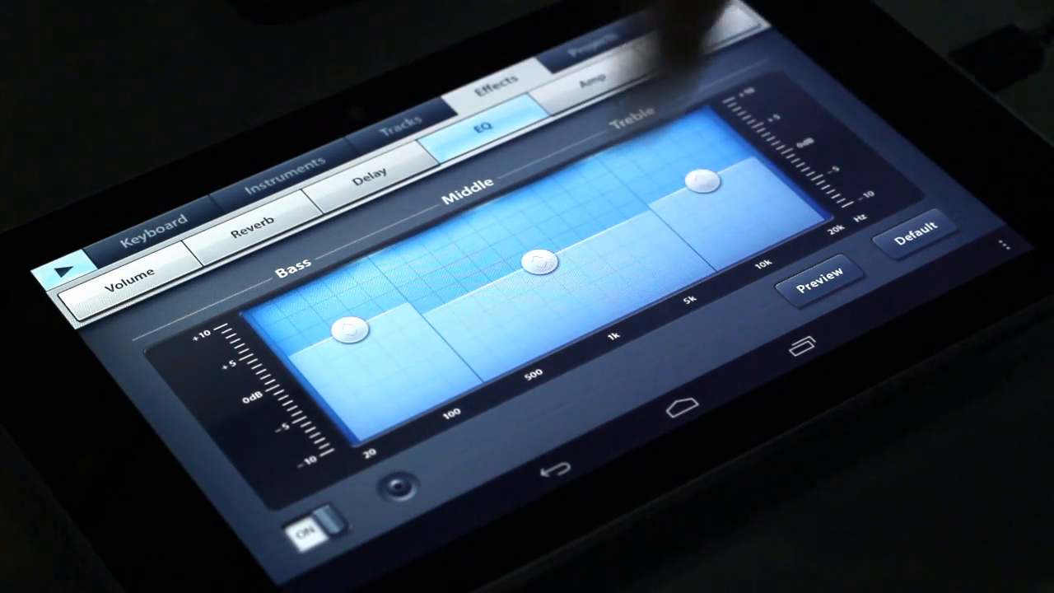
click(591, 79)
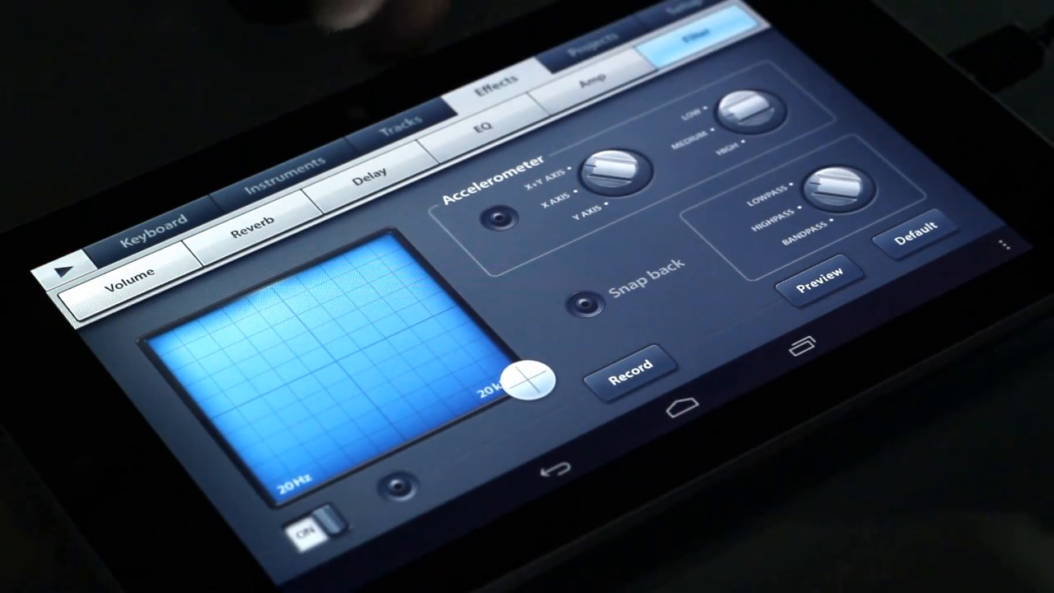
Return to the Tracks view and add a third track using the Grand Piano instrument.
click(399, 129)
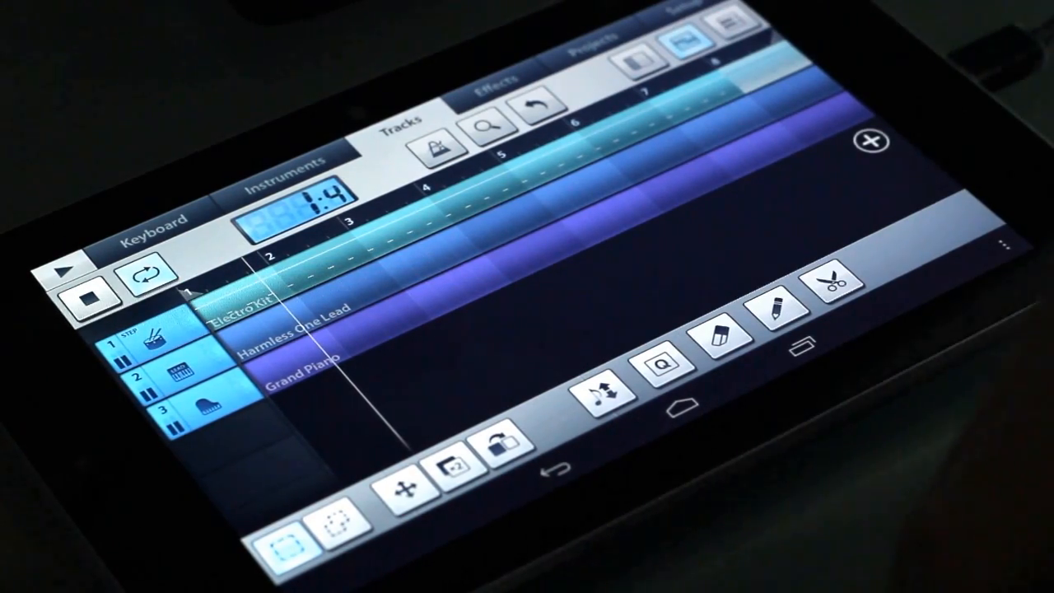
Bring up the on-screen piano keyboard for the Grand Piano track.
click(152, 220)
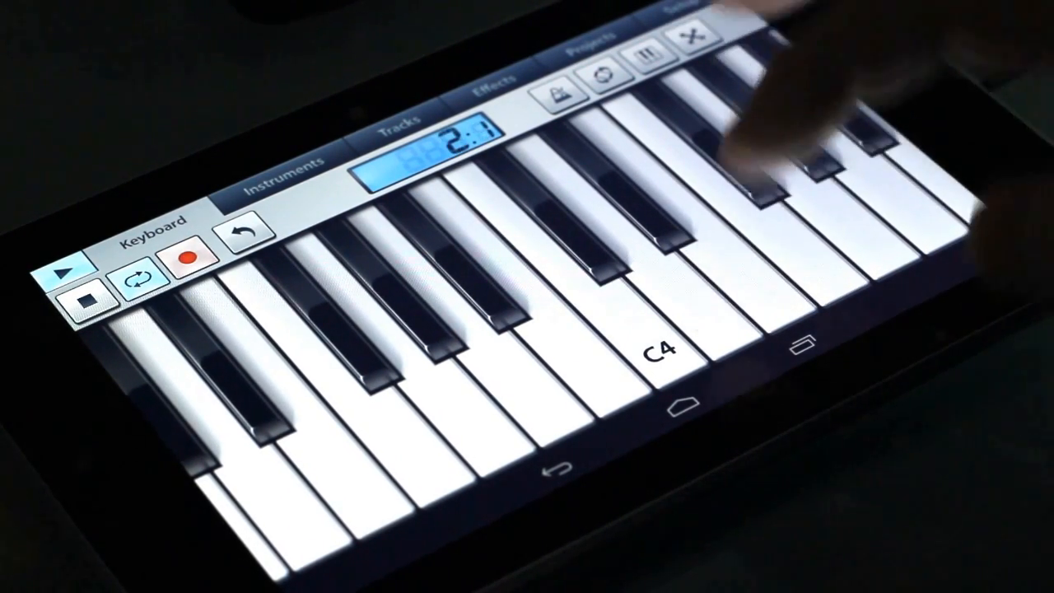
Record a piano part on the keyboard, then go back to the three-track overview.
click(865, 206)
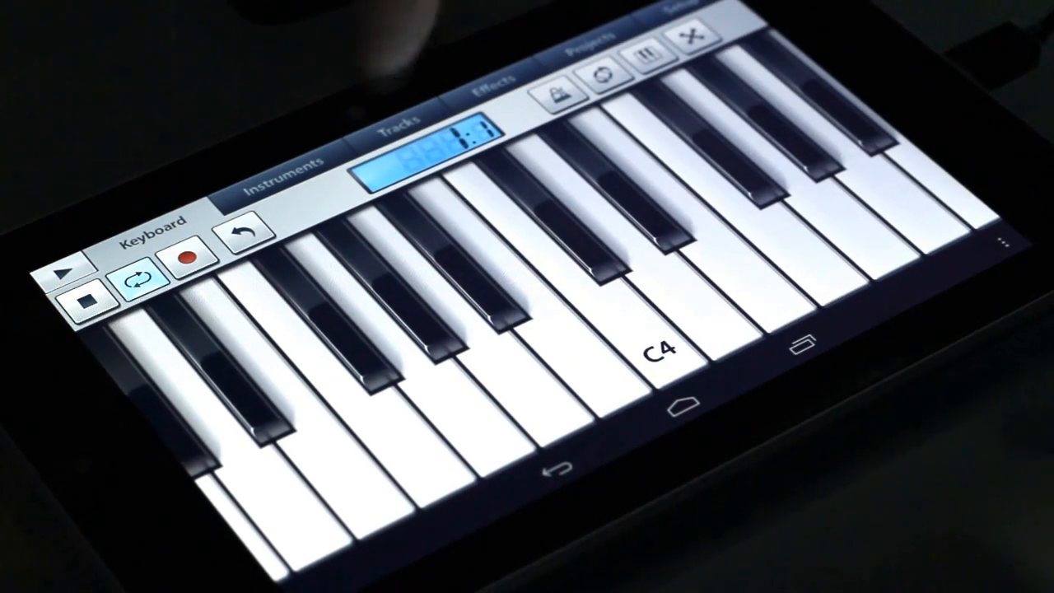
click(412, 132)
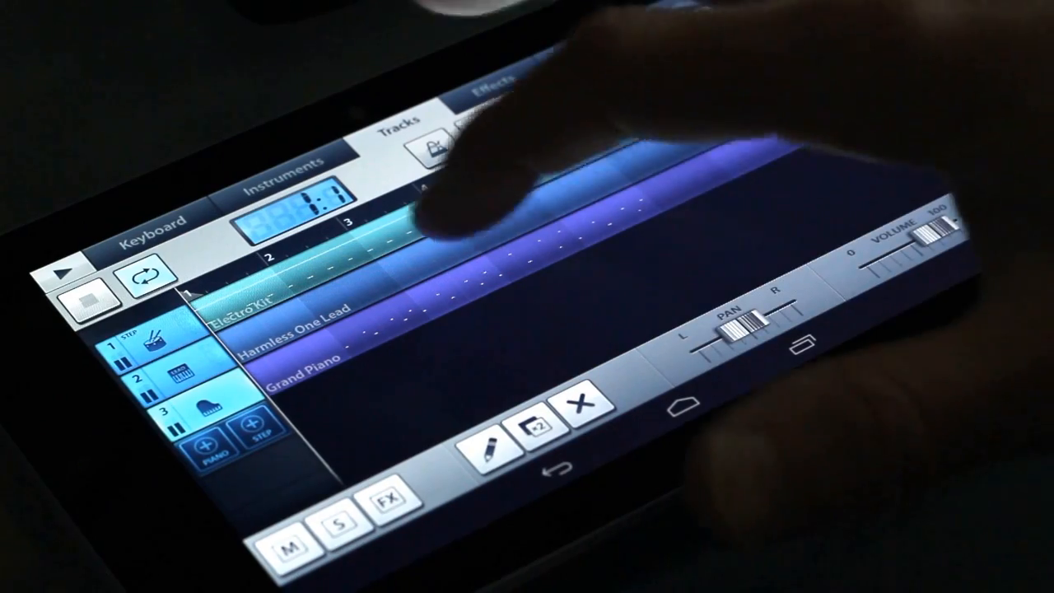